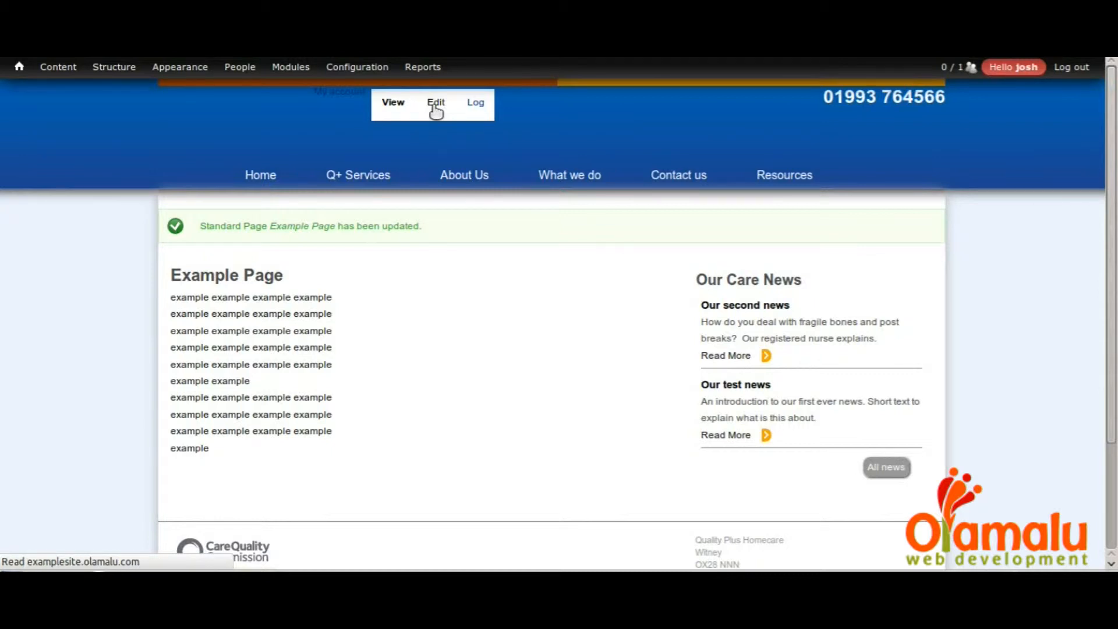
- Open the Example Page edit form and bring the Download files section into view
{"action": "left_click", "coordinate": [435, 102]}
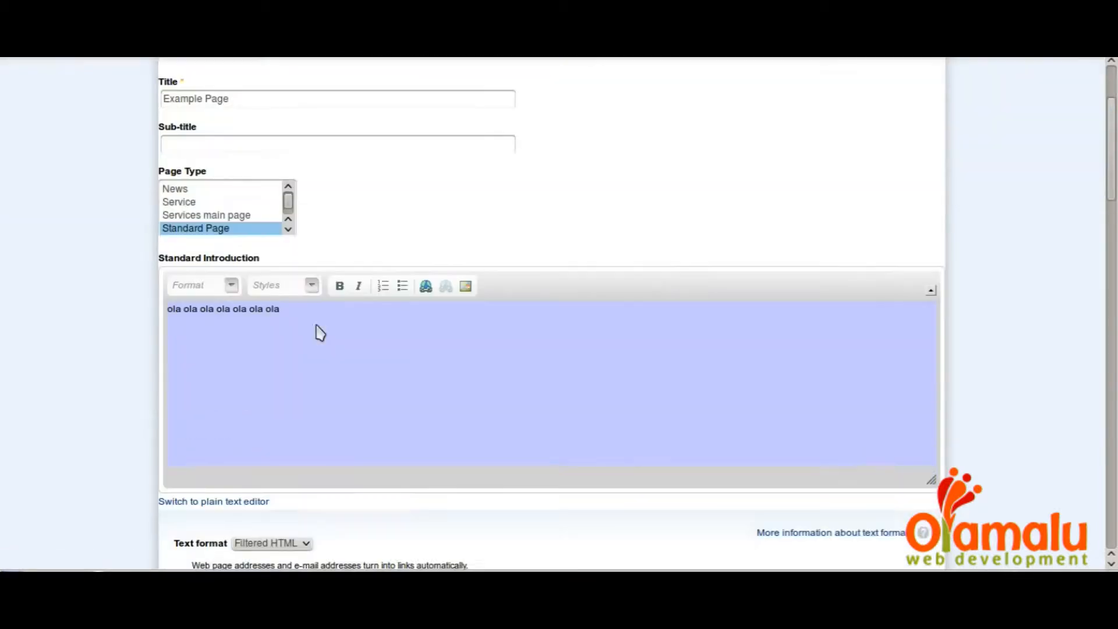
{"action": "scroll", "scroll_direction": "down", "scroll_amount": 3}
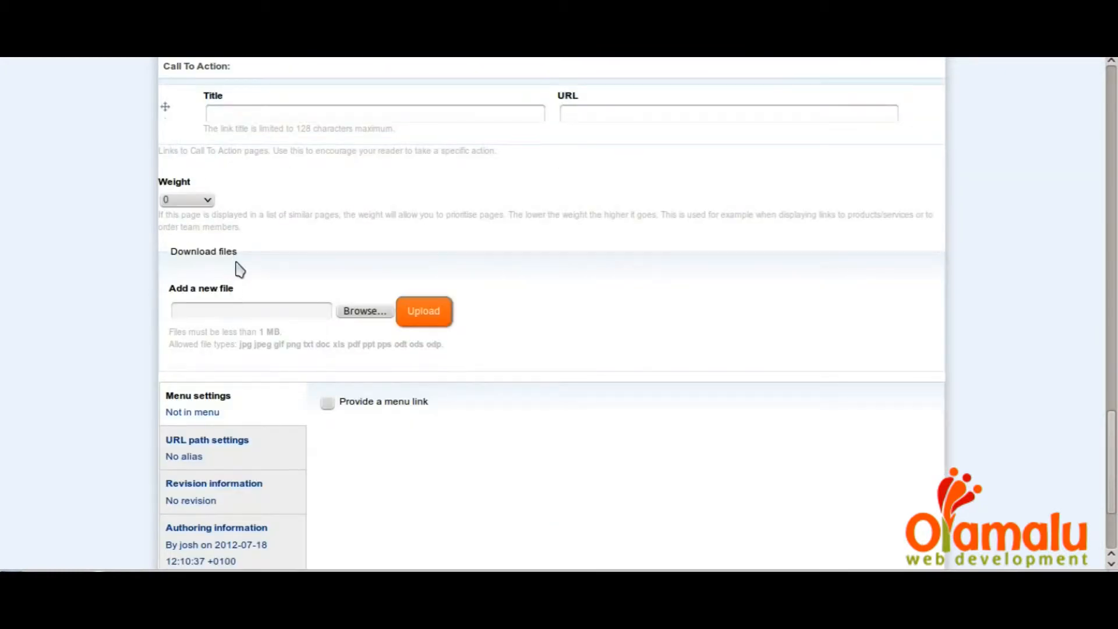
- Choose image1.jpeg from the Pictures folder via Browse and upload it
{"action": "left_click", "coordinate": [363, 311]}
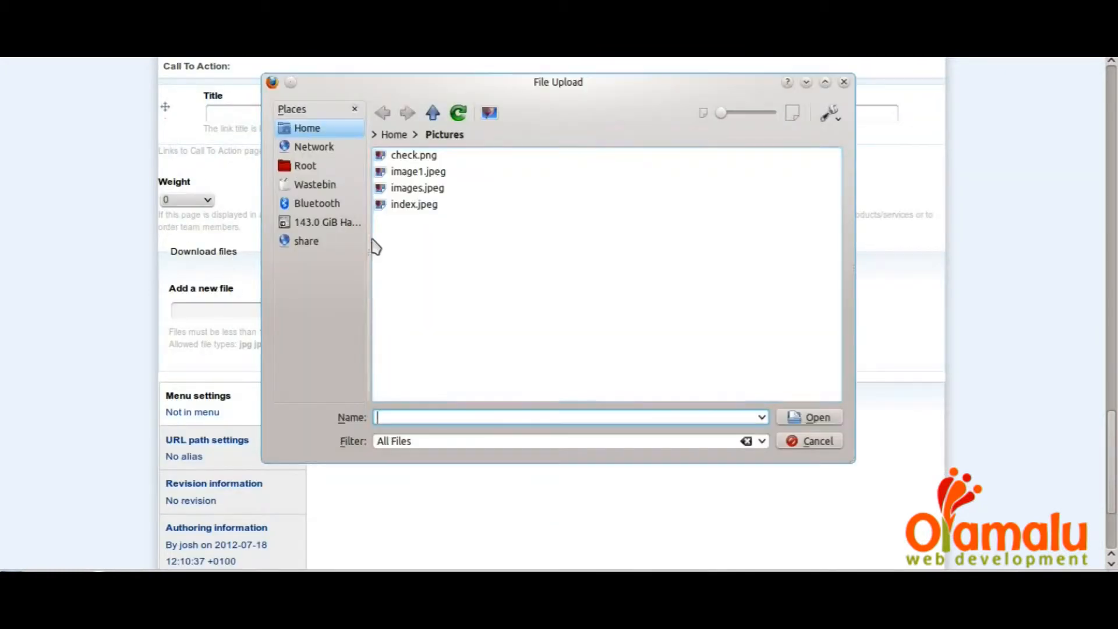
{"action": "left_click_drag", "start_coordinate": [558, 81], "coordinate": [699, 92]}
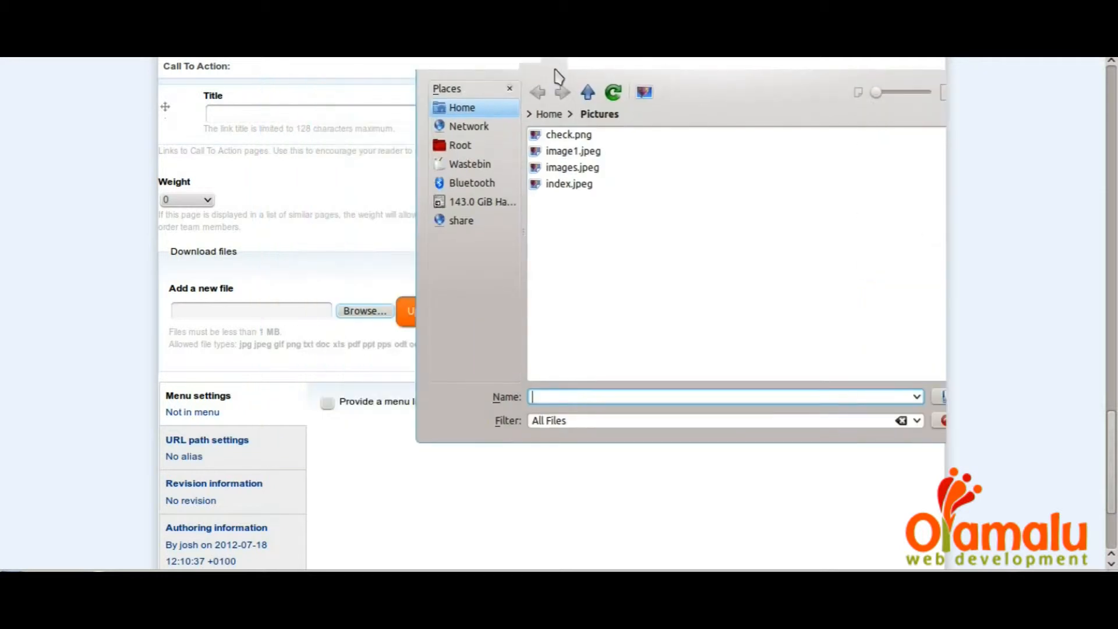
{"action": "double_click", "coordinate": [572, 151]}
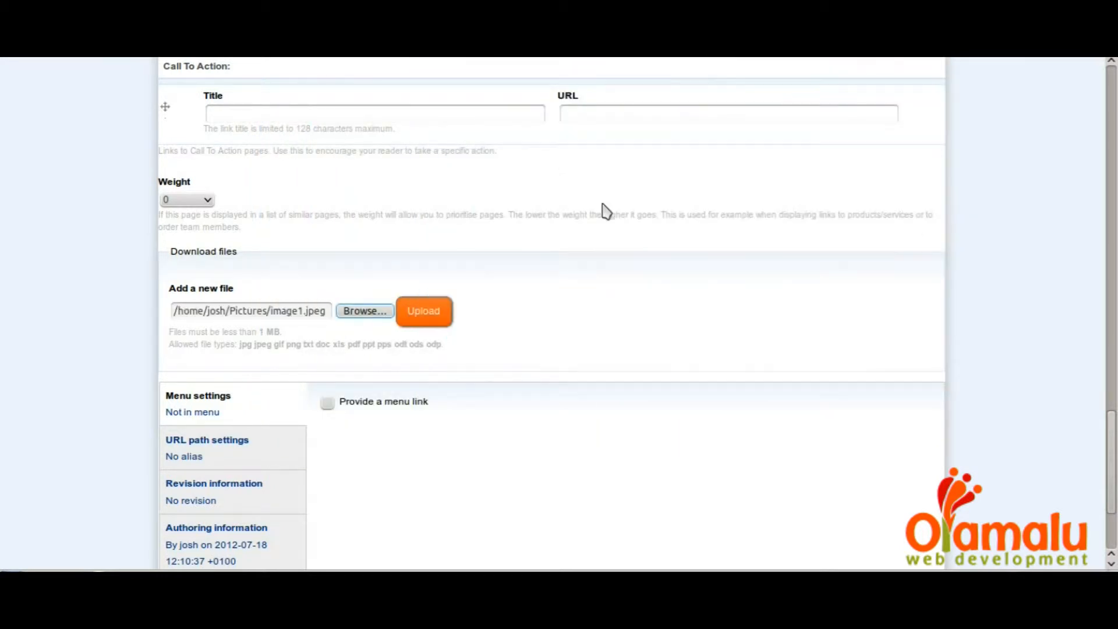
{"action": "left_click", "coordinate": [423, 311]}
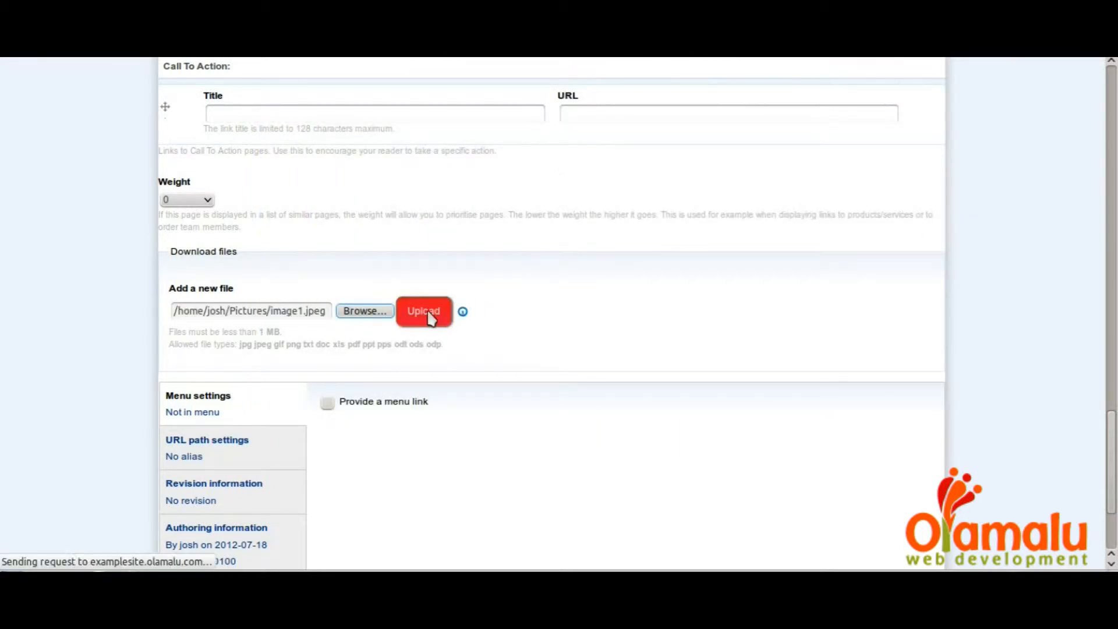
- Copy the link location of the attached image1.jpeg (4.43 KB) file
{"action": "left_click", "coordinate": [423, 311]}
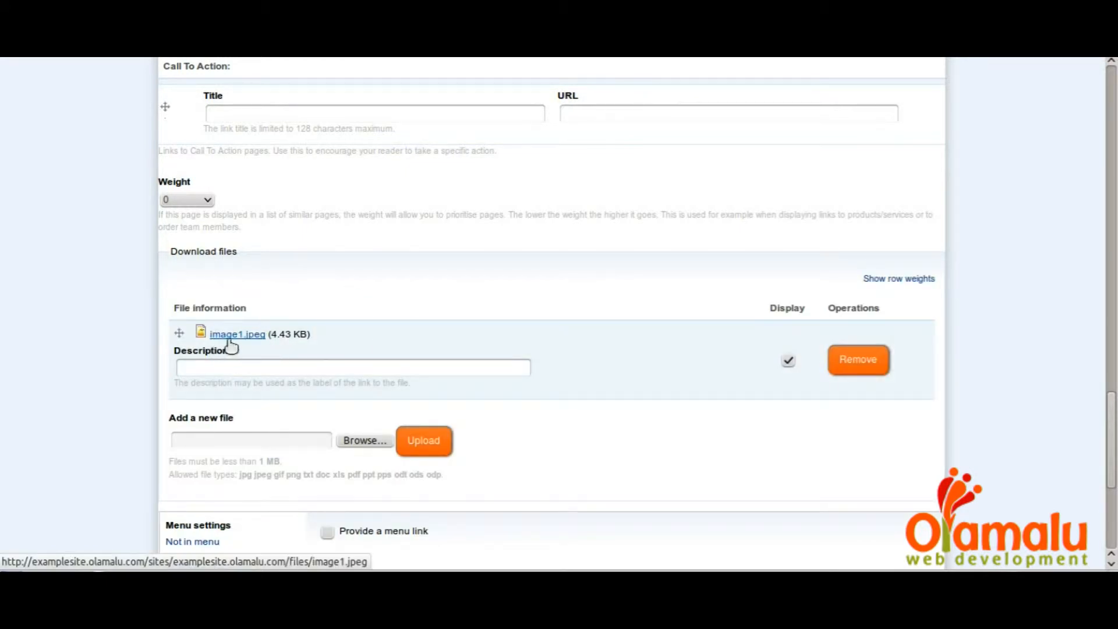
{"action": "right_click", "coordinate": [237, 334]}
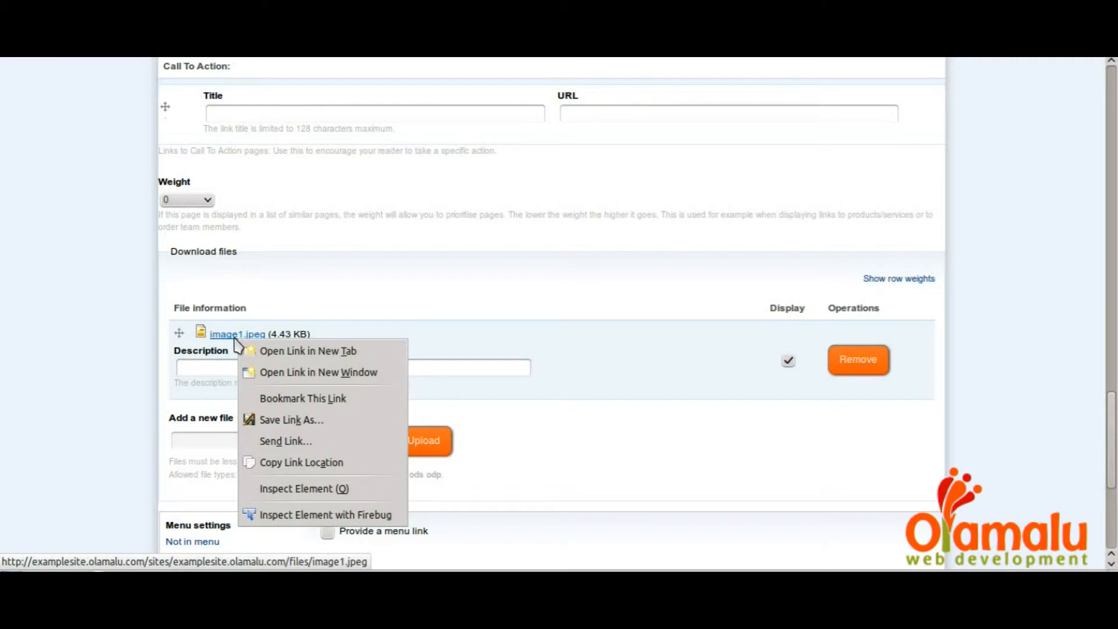
{"action": "mouse_move", "coordinate": [396, 499]}
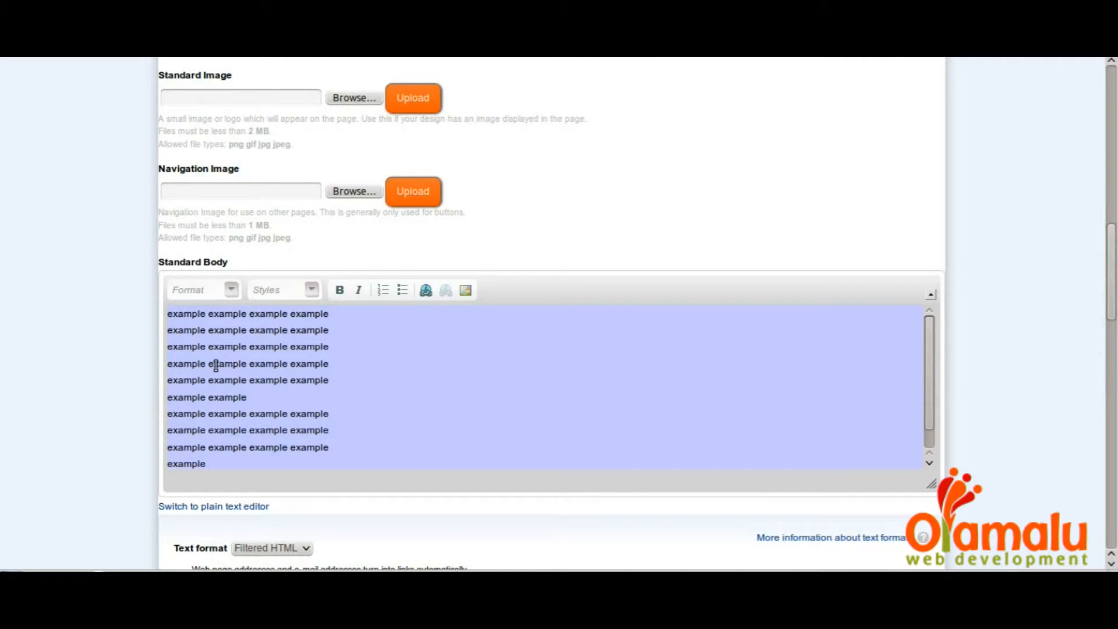
- Add a blank line after the fifth example-text line in the Standard Body
{"action": "left_click", "coordinate": [285, 381]}
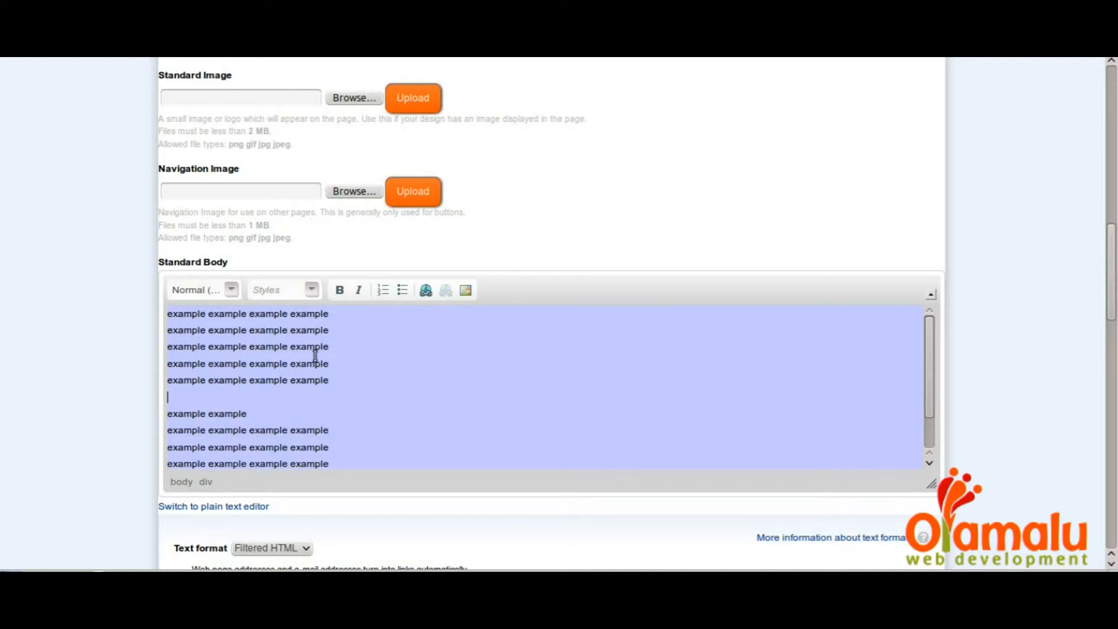
{"action": "mouse_move", "coordinate": [464, 289]}
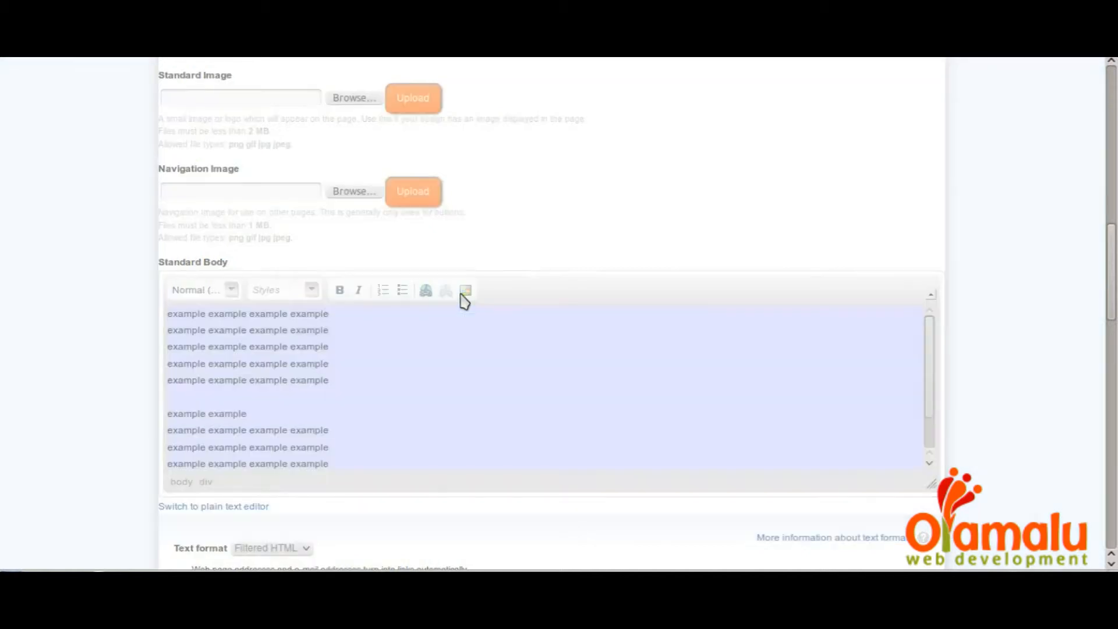
- Start an Image insert and paste the image1.jpeg address as its URL, previewing at 241 by 191
{"action": "left_click", "coordinate": [465, 290]}
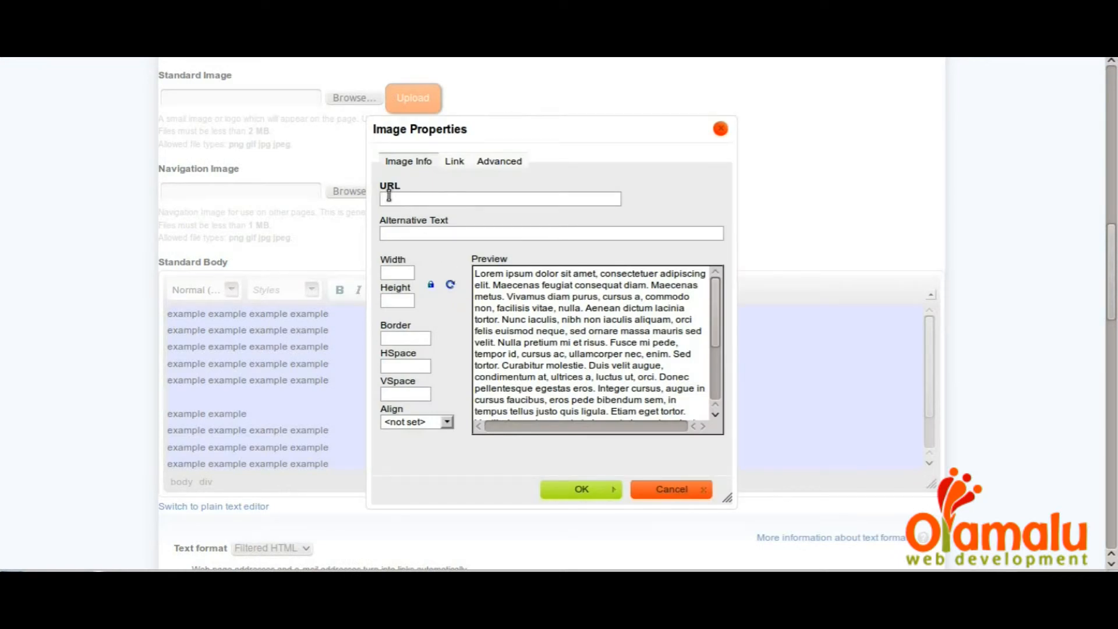
{"action": "right_click", "coordinate": [499, 197]}
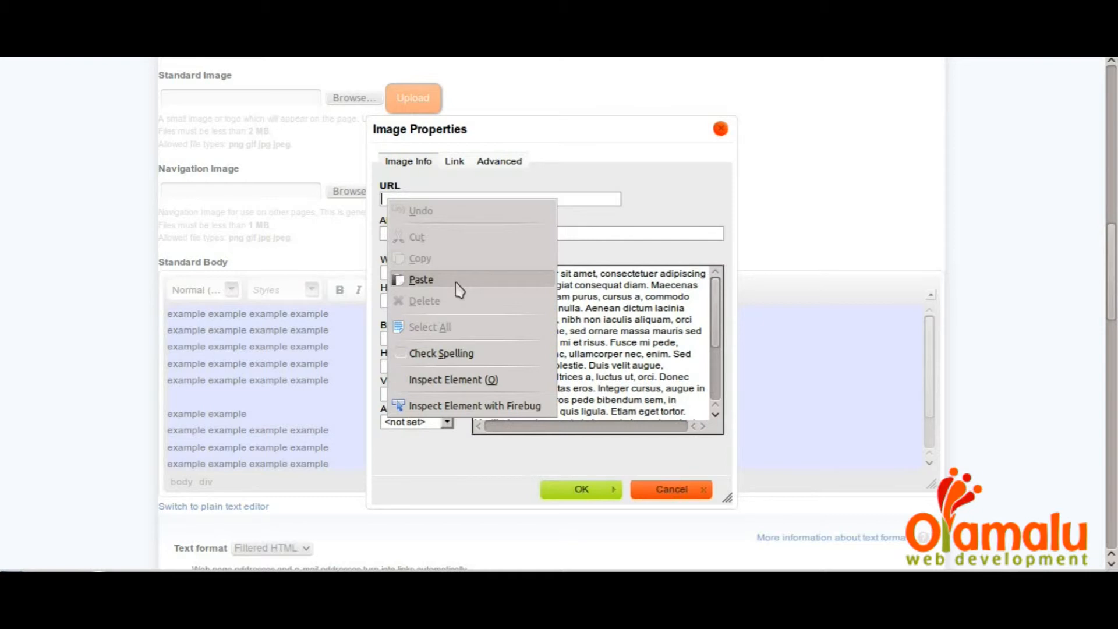
{"action": "left_click", "coordinate": [421, 279]}
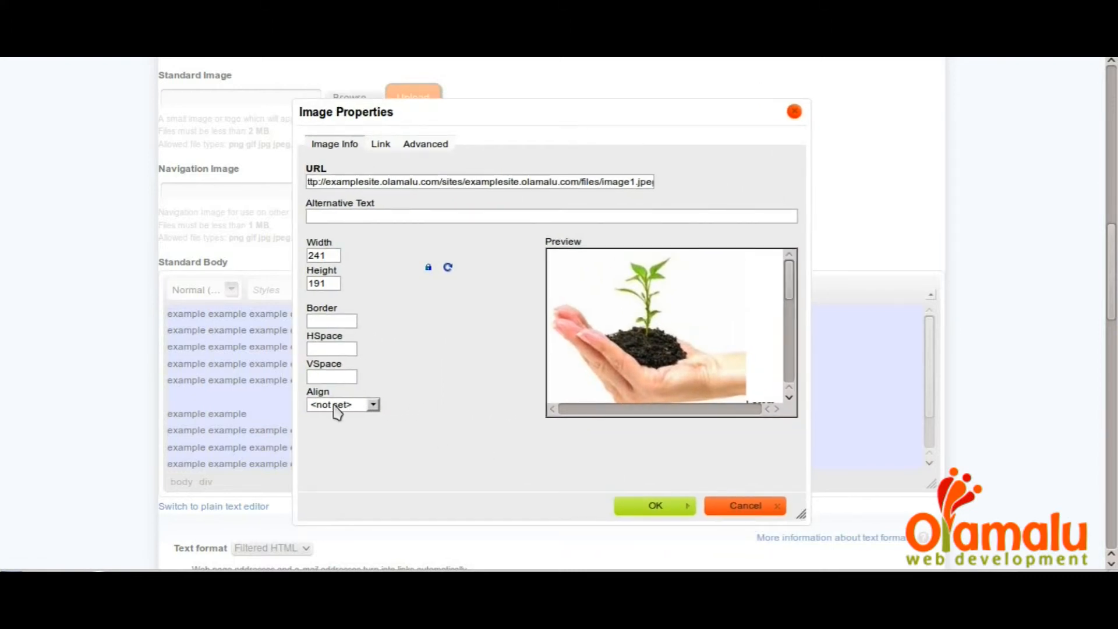
- Set the image Align to Left and insert it so the example text wraps beside it
{"action": "left_click", "coordinate": [372, 404]}
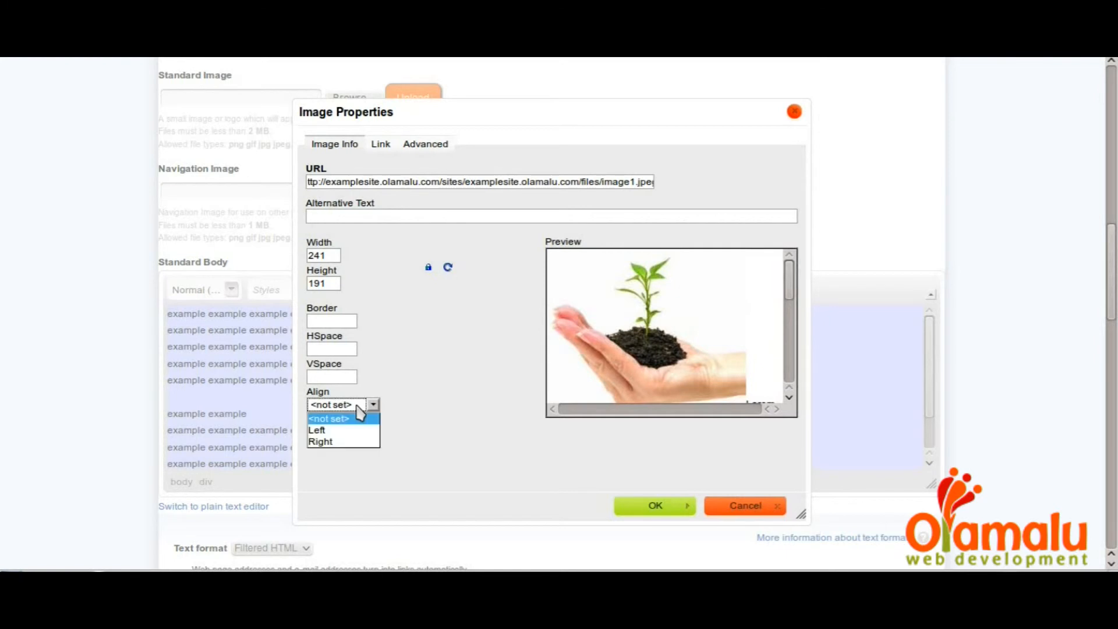
{"action": "left_click", "coordinate": [316, 430]}
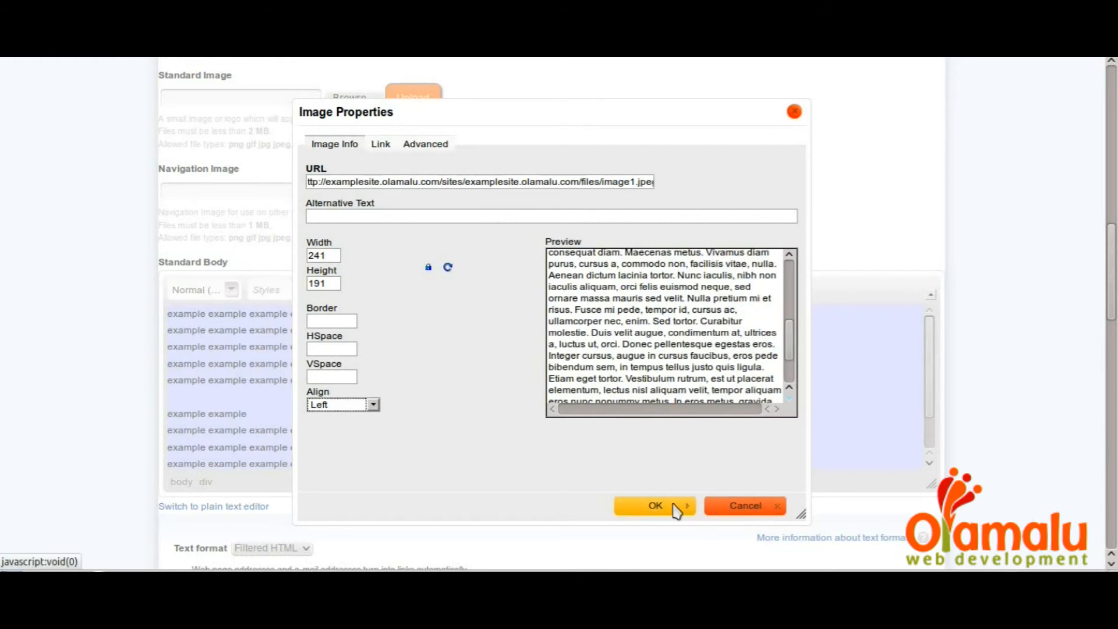
{"action": "left_click", "coordinate": [654, 505]}
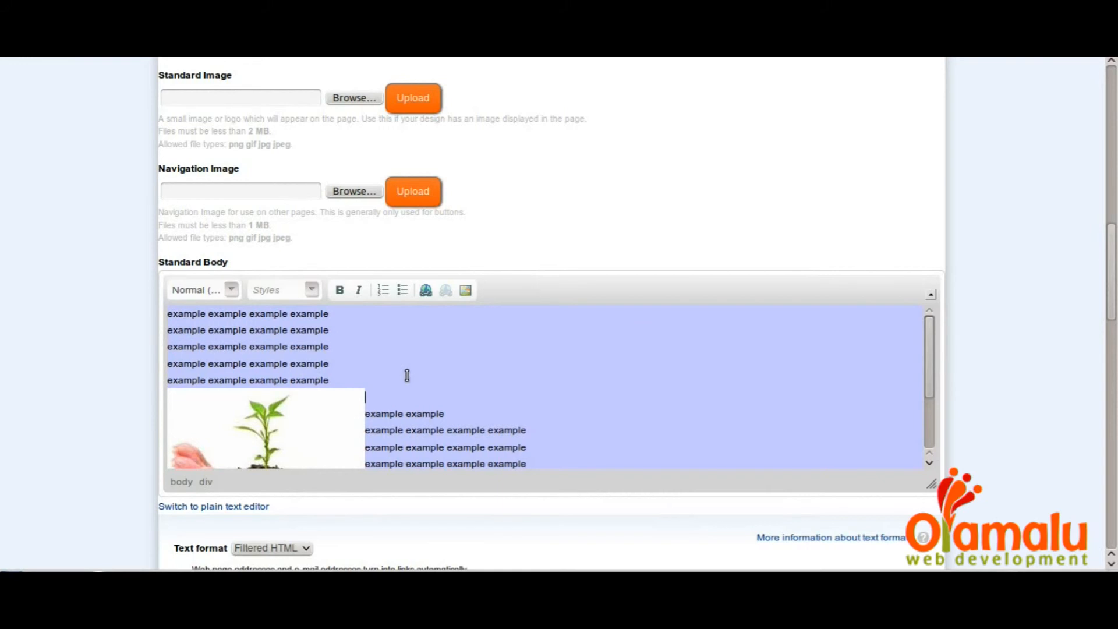
{"action": "scroll", "scroll_direction": "down", "scroll_amount": 3}
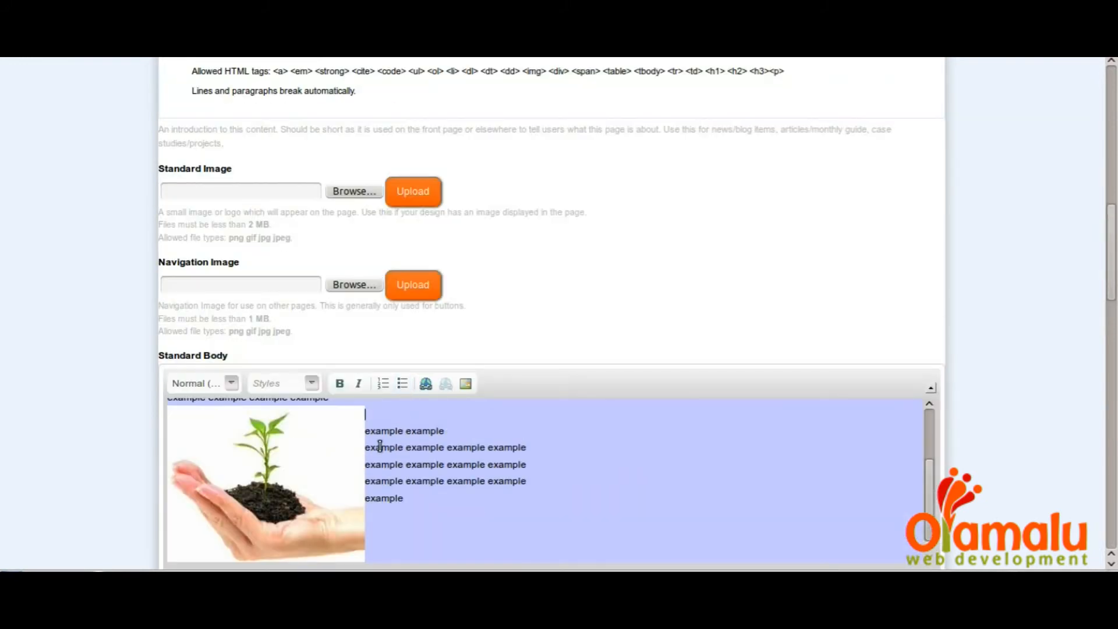